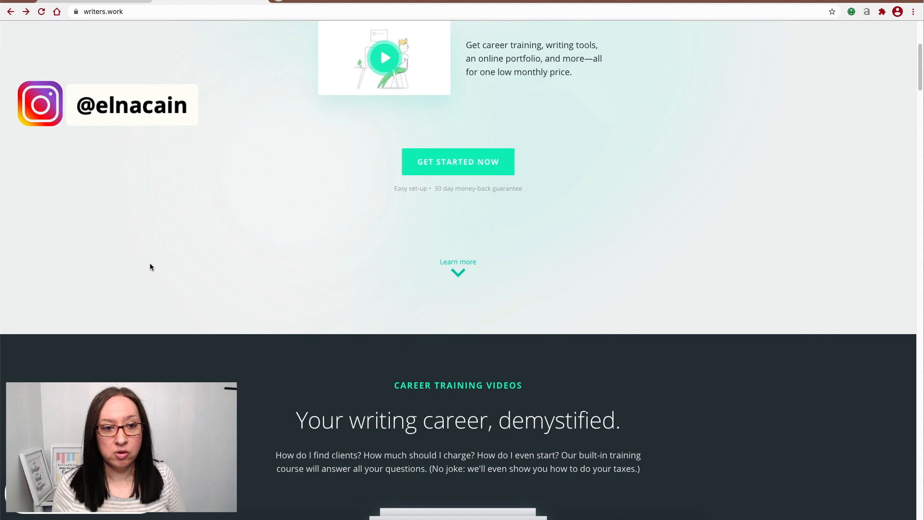
Scroll the landing page past Career Training Videos and Magical Job Finder to Instant Submission Finder.
scroll(down, 3)
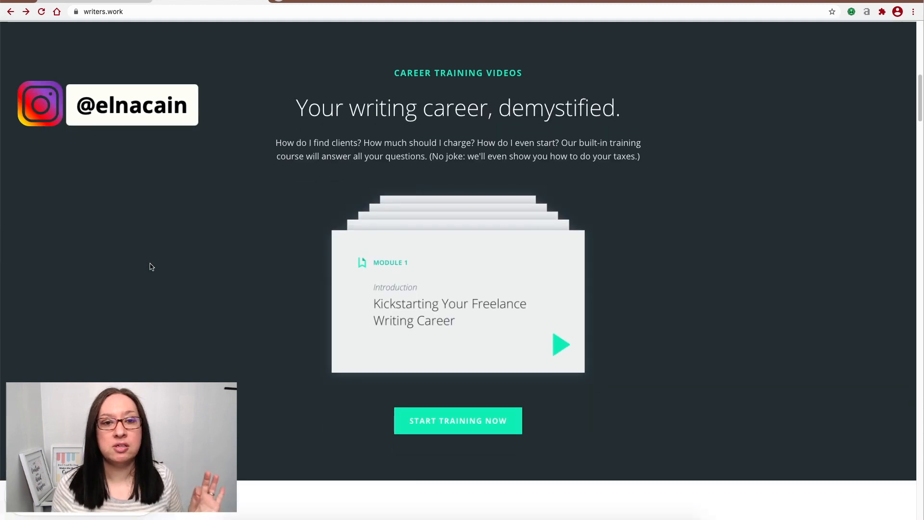
scroll(down, 3)
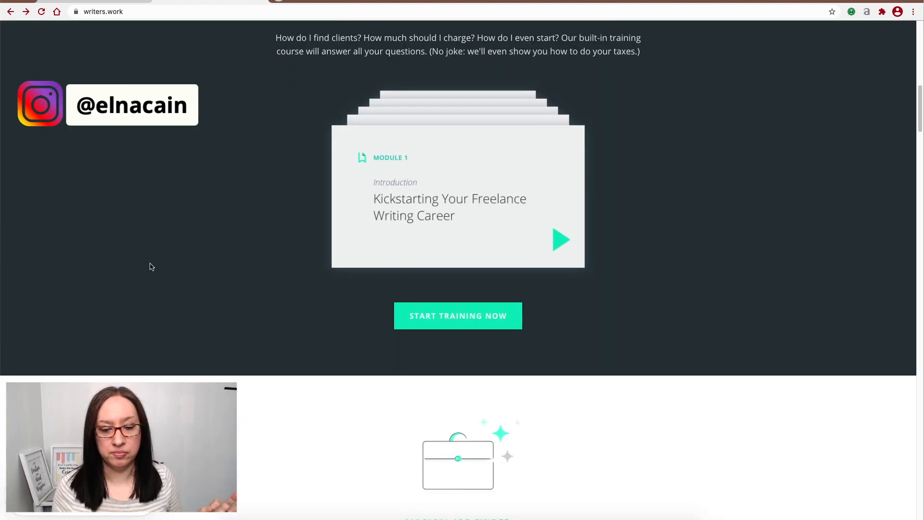
scroll(down, 3)
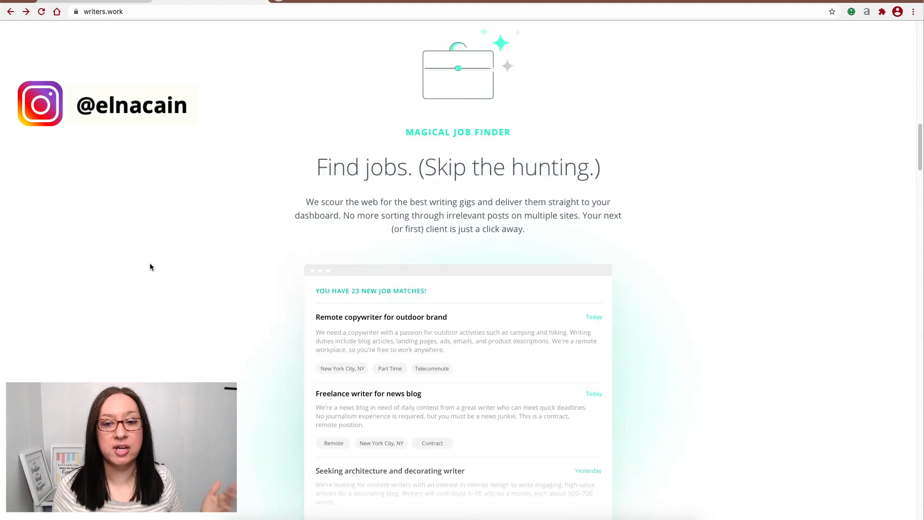
scroll(down, 3)
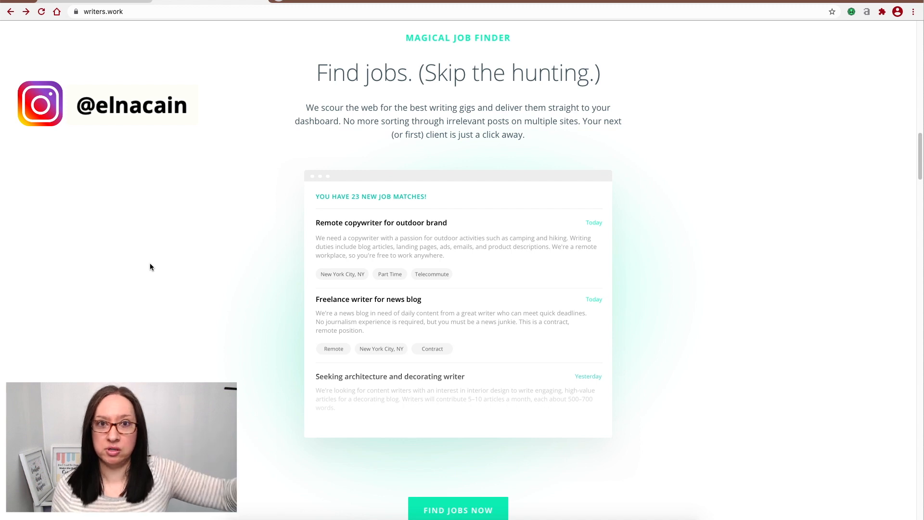
scroll(down, 3)
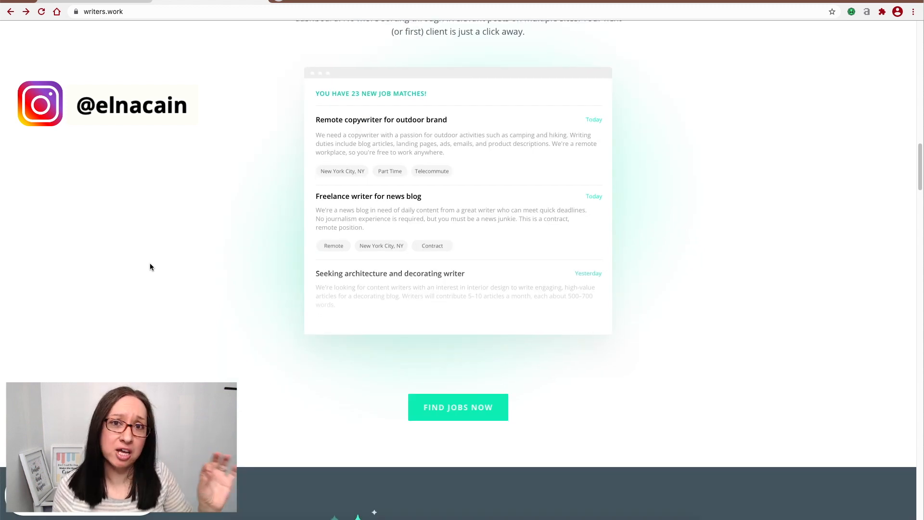
scroll(down, 3)
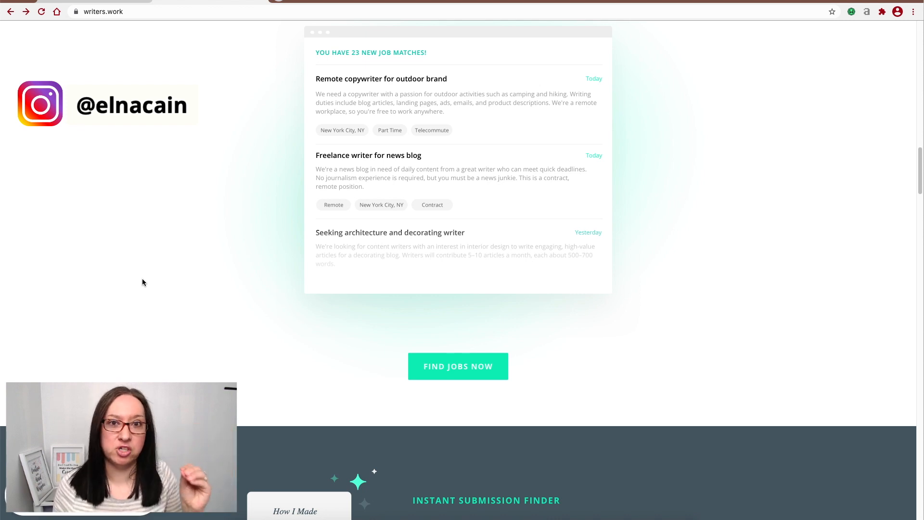
scroll(down, 3)
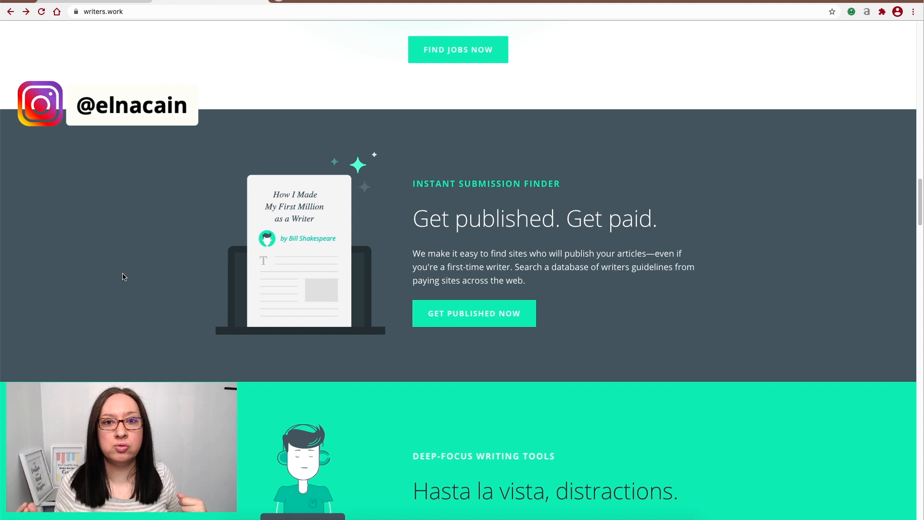
Scroll past Get Published and Deep-Focus Writing Tools to the Project Organization section.
scroll(down, 3)
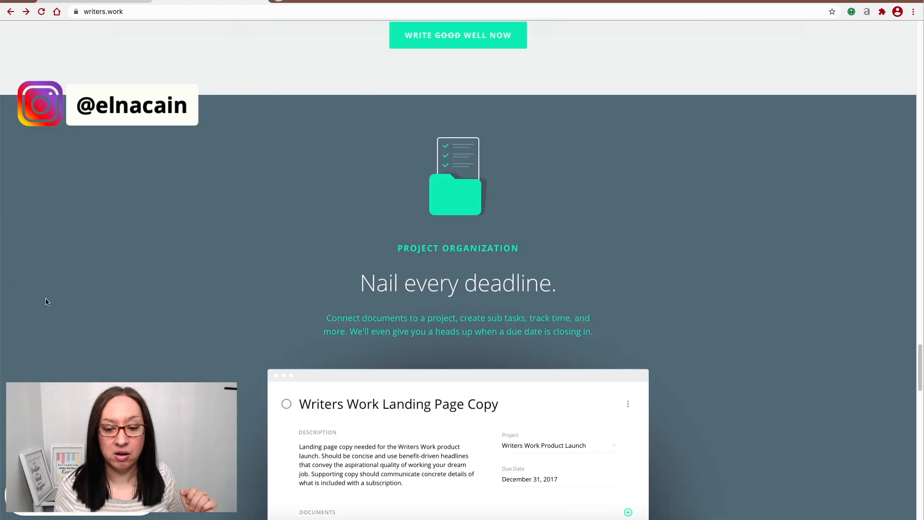
Scroll through Project Organization and Habit Builder, then back to the page top.
scroll(down, 3)
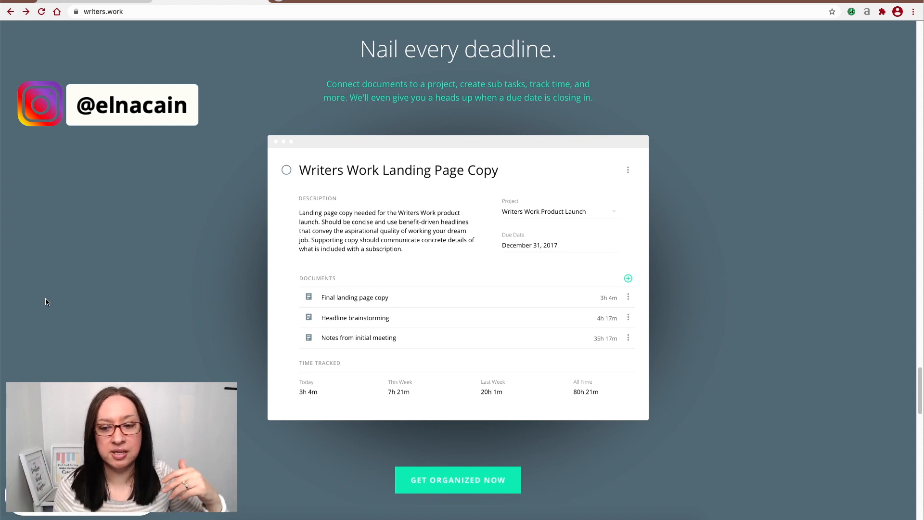
scroll(down, 3)
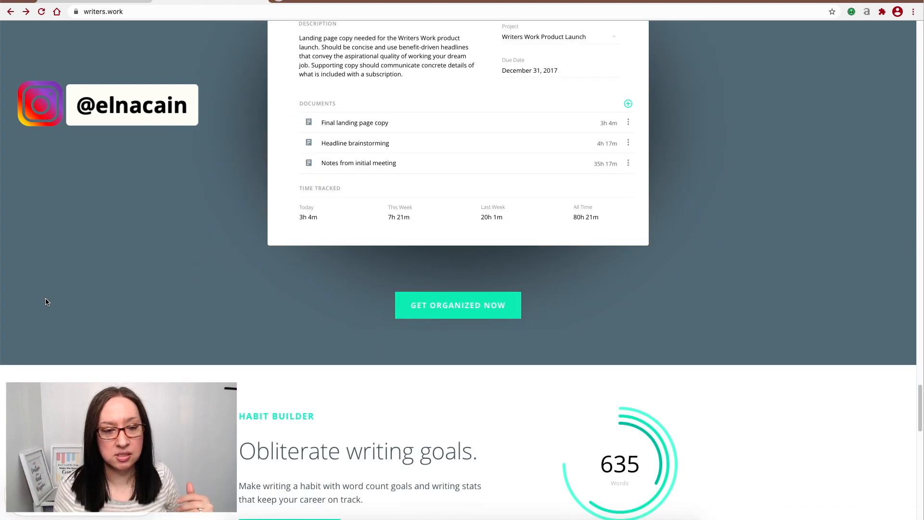
scroll(down, 3)
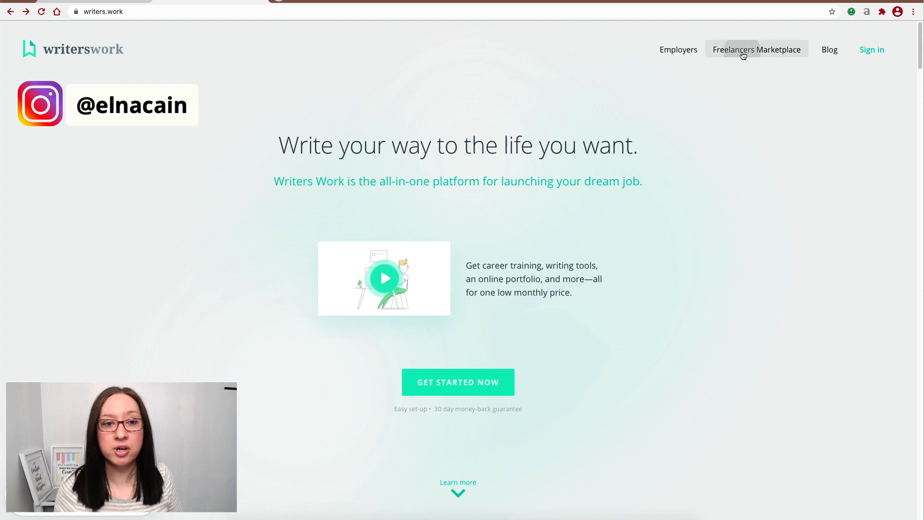
Browse the Freelancers Marketplace writers and products, ending at the $47 early-bird pricing page.
click(757, 50)
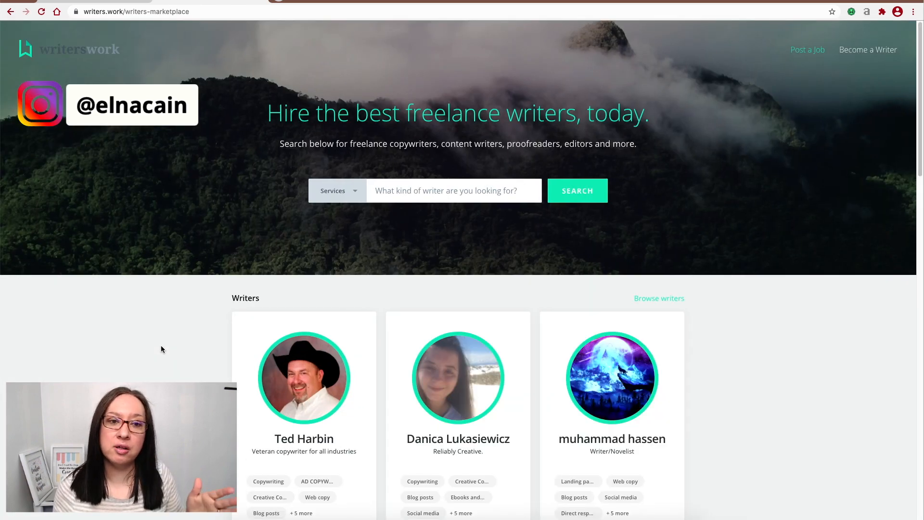
scroll(down, 3)
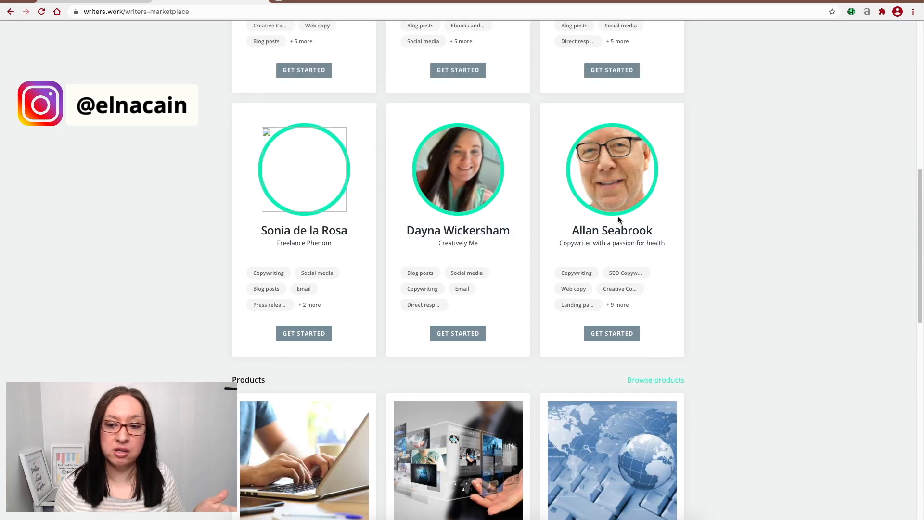
mouse_move(595, 195)
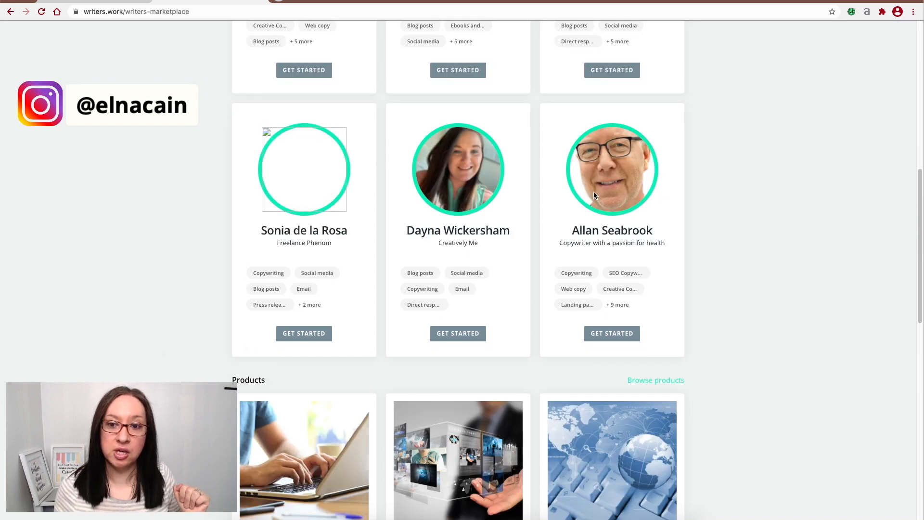
scroll(down, 3)
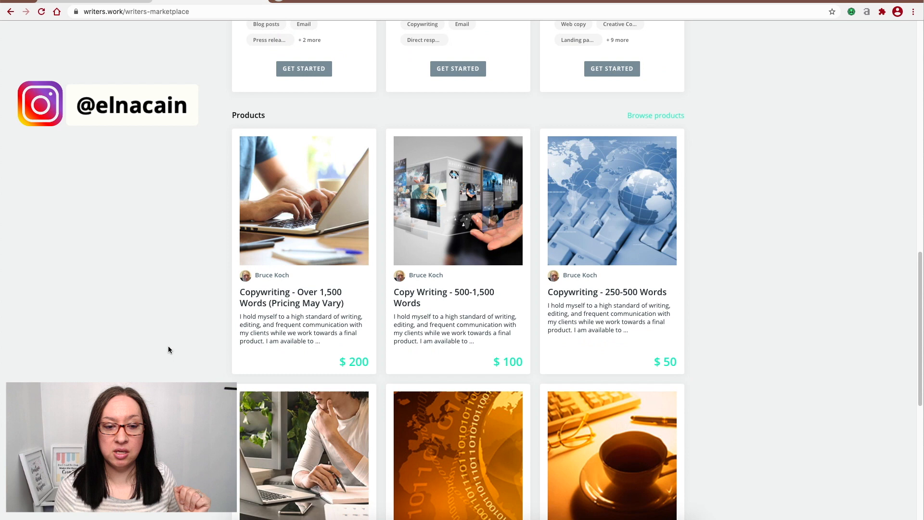
scroll(down, 3)
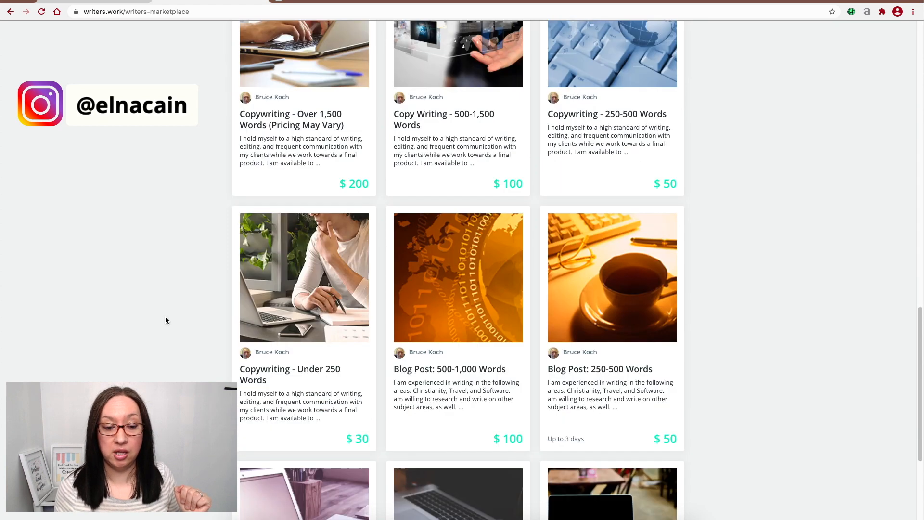
scroll(down, 3)
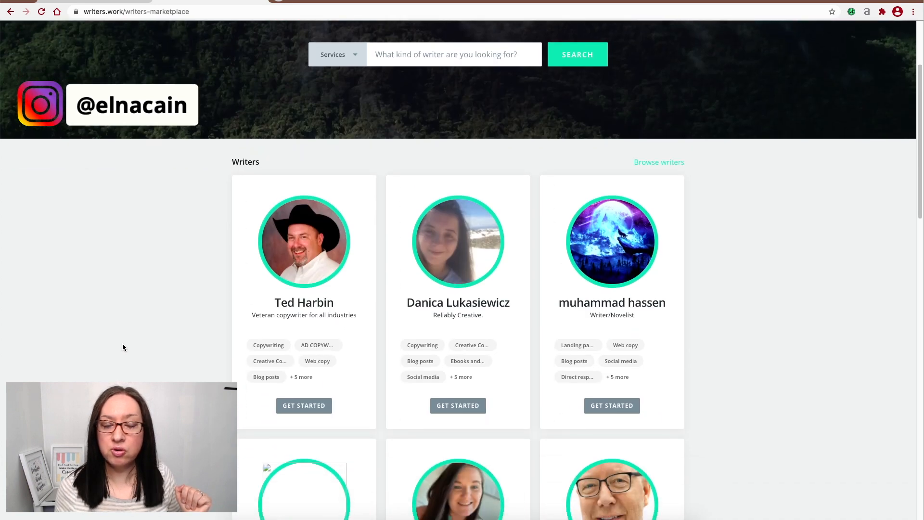
scroll(down, 3)
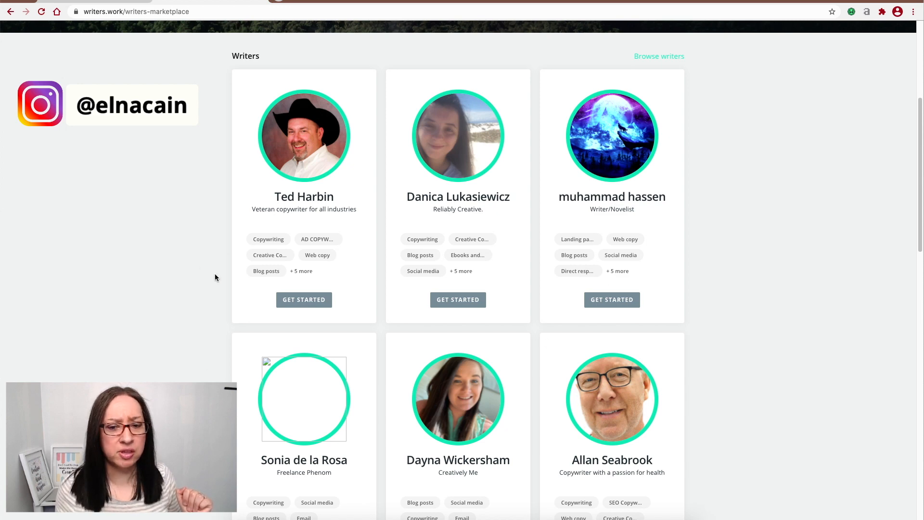
scroll(up, 3)
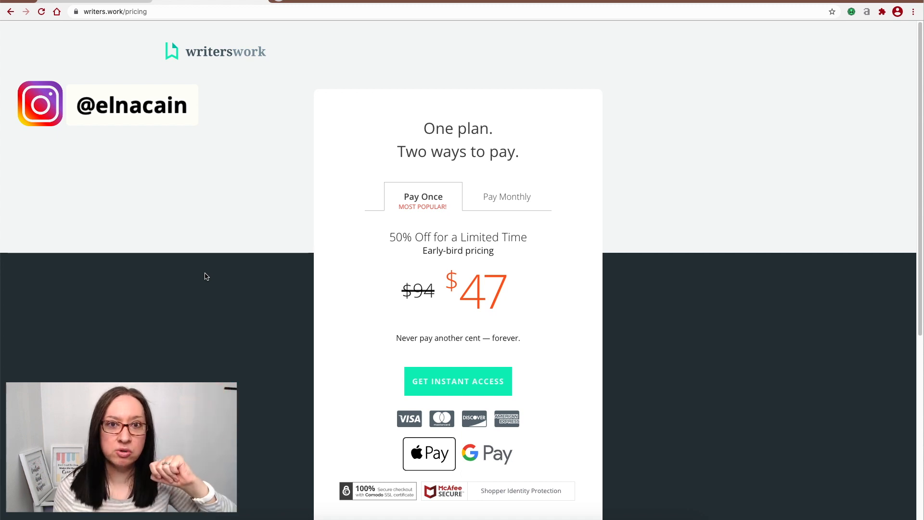
Compare the $15 Pay Monthly option with the $47 Pay Once offer.
click(505, 196)
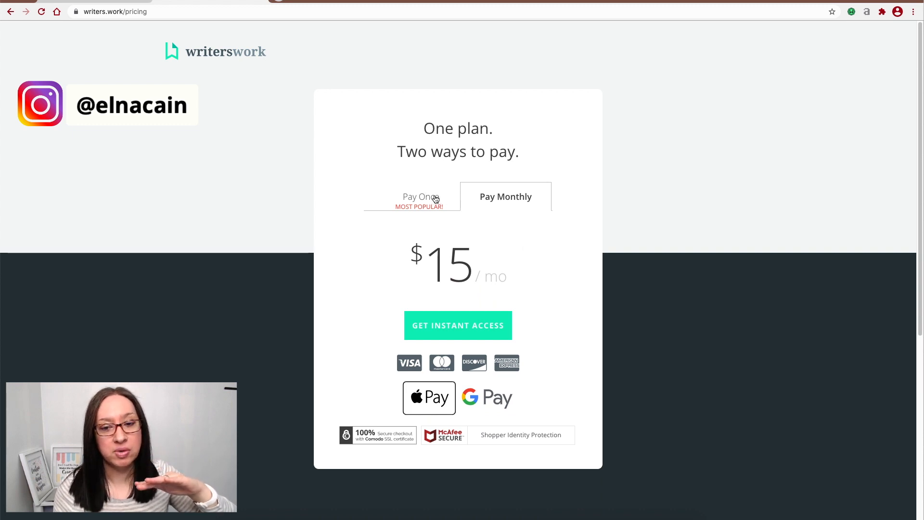
click(422, 197)
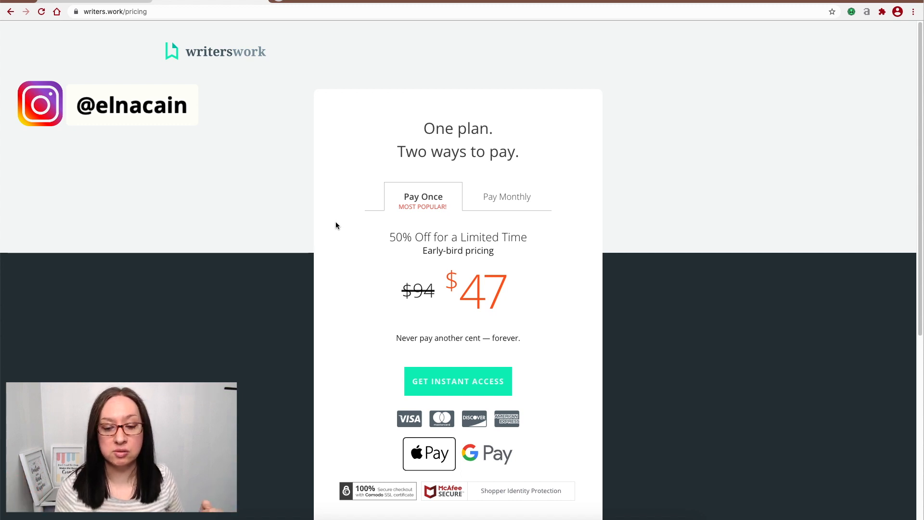
mouse_move(347, 189)
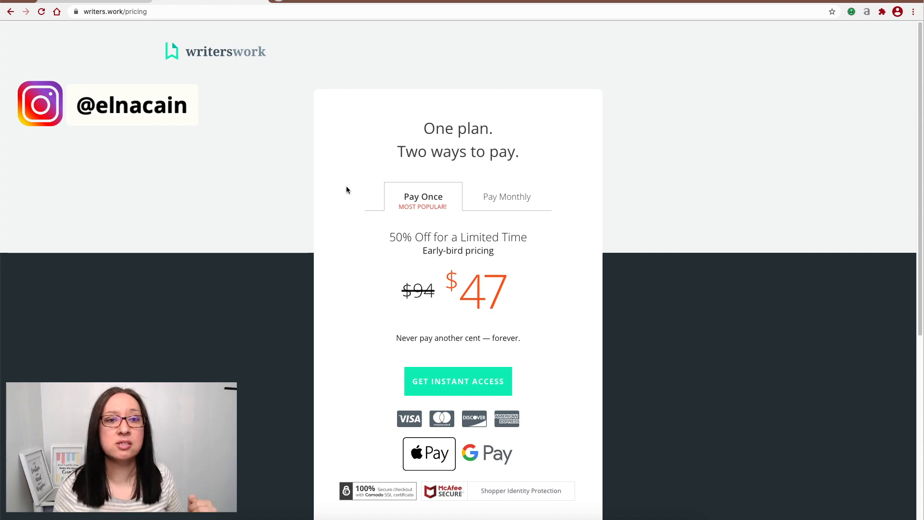
mouse_move(152, 47)
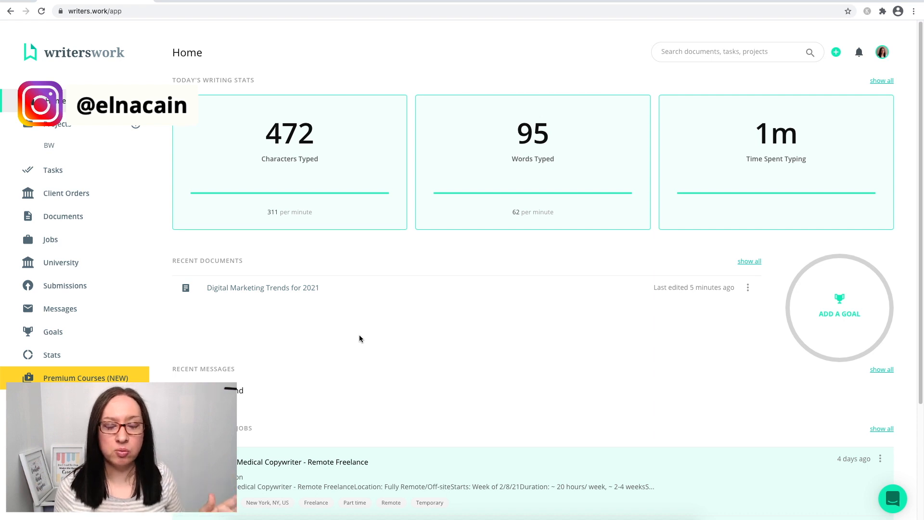
mouse_move(840, 85)
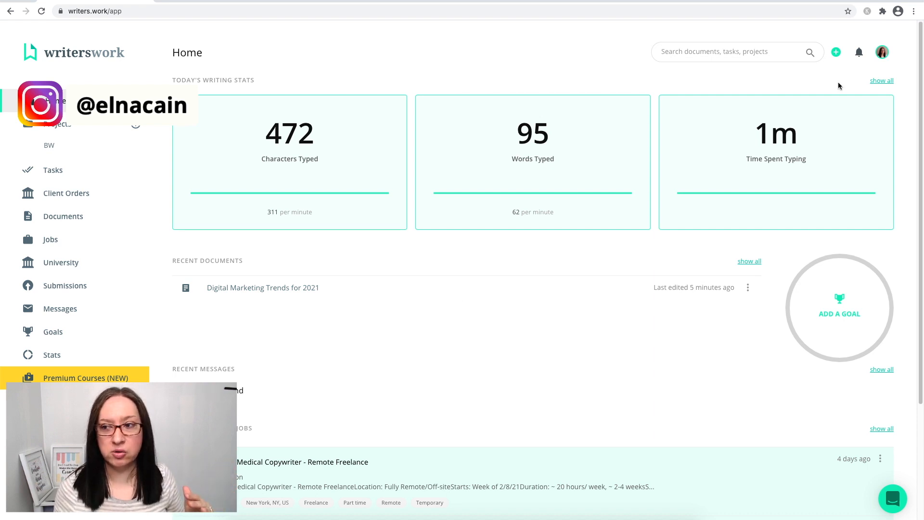
Go to Your Profile from the top-right avatar to view the portfolio page.
click(882, 52)
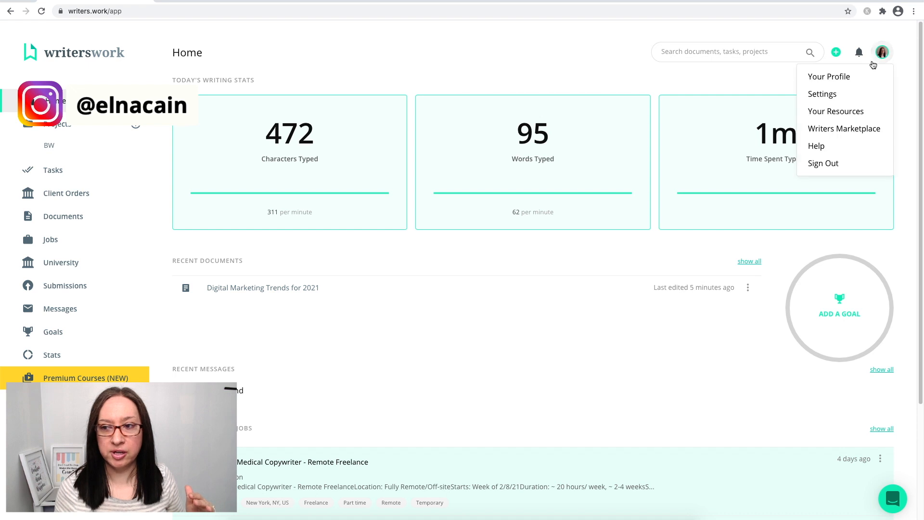
click(828, 77)
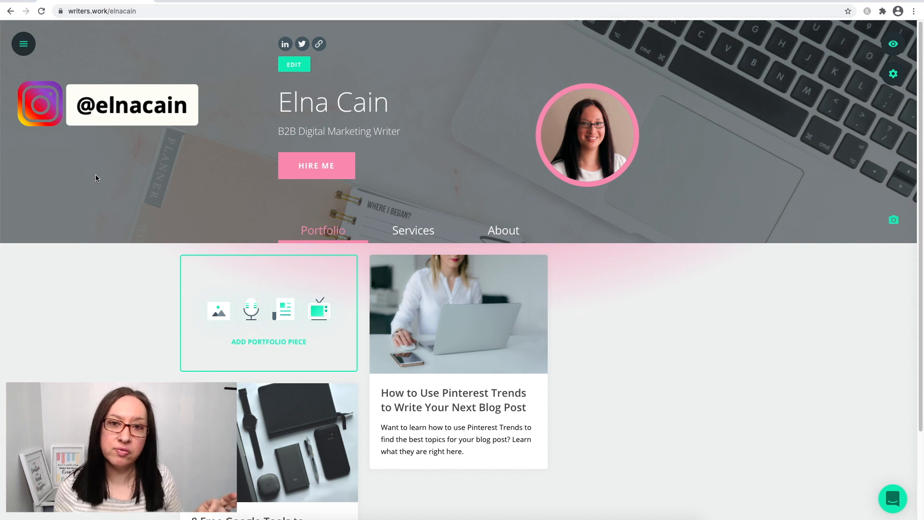
scroll(down, 3)
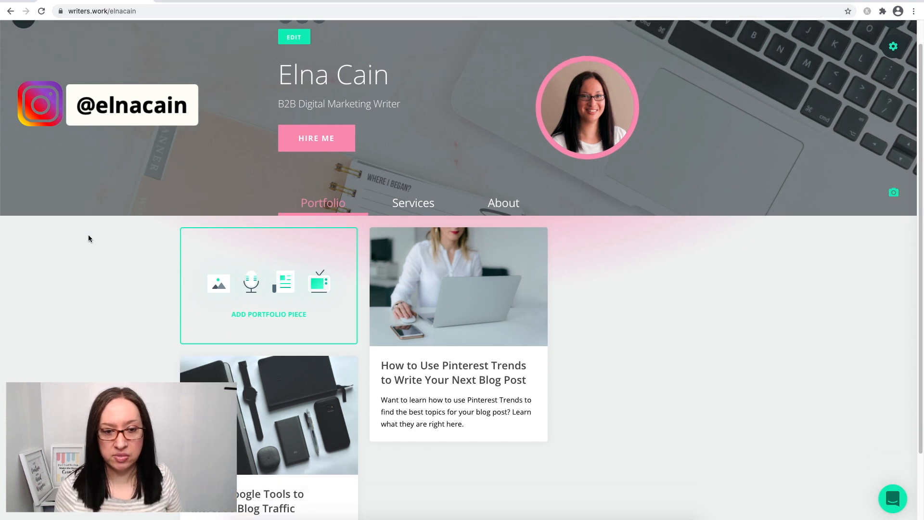
scroll(down, 3)
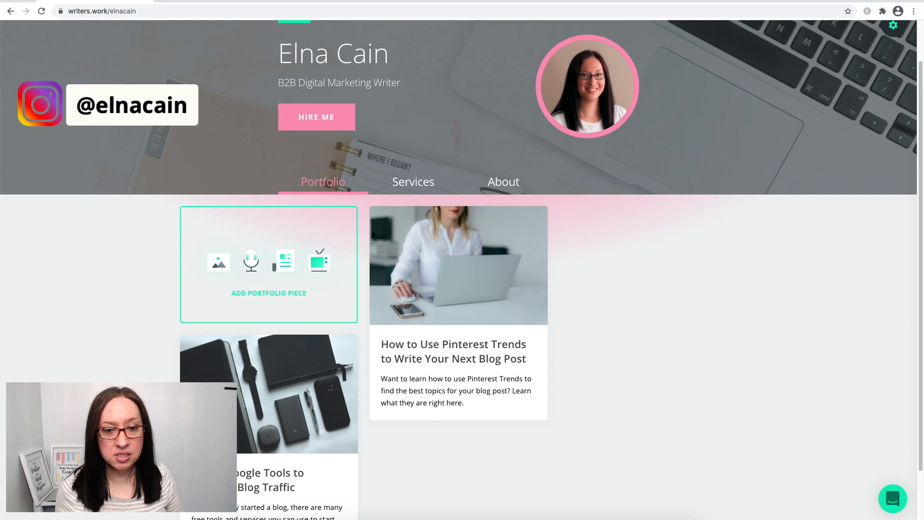
click(413, 182)
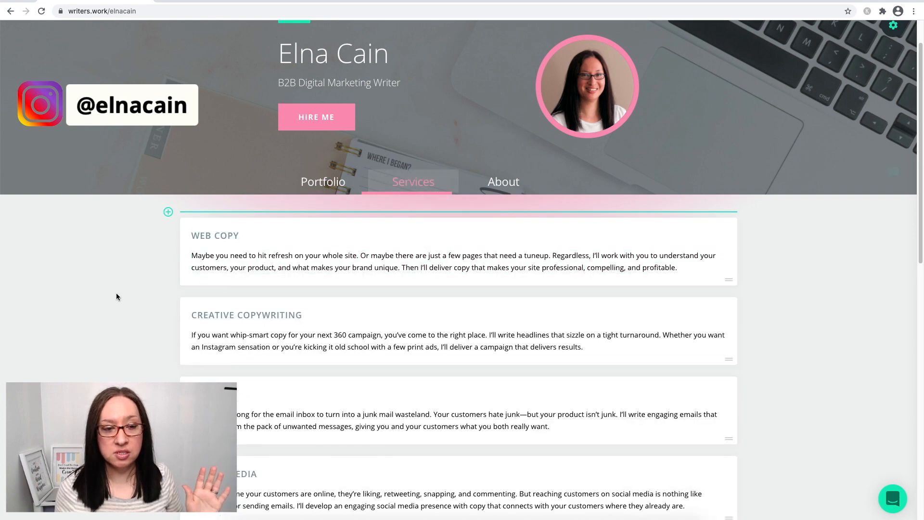
scroll(down, 3)
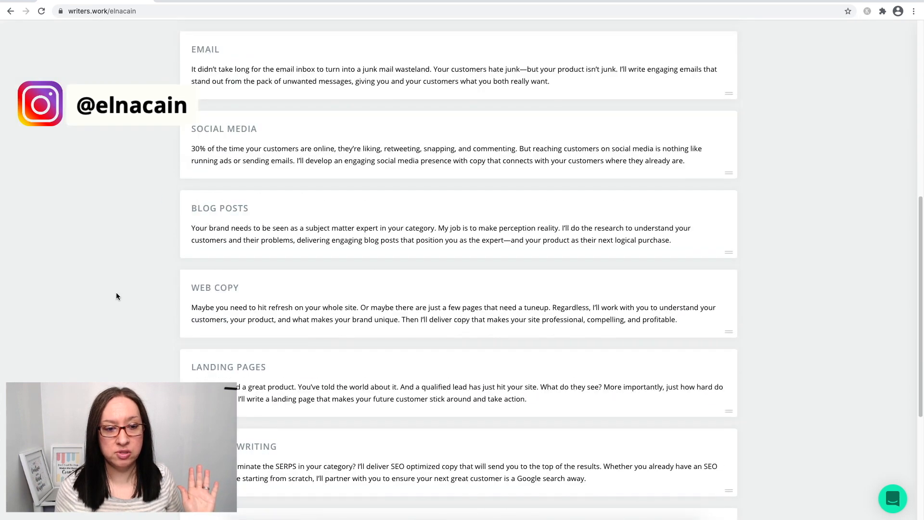
scroll(down, 3)
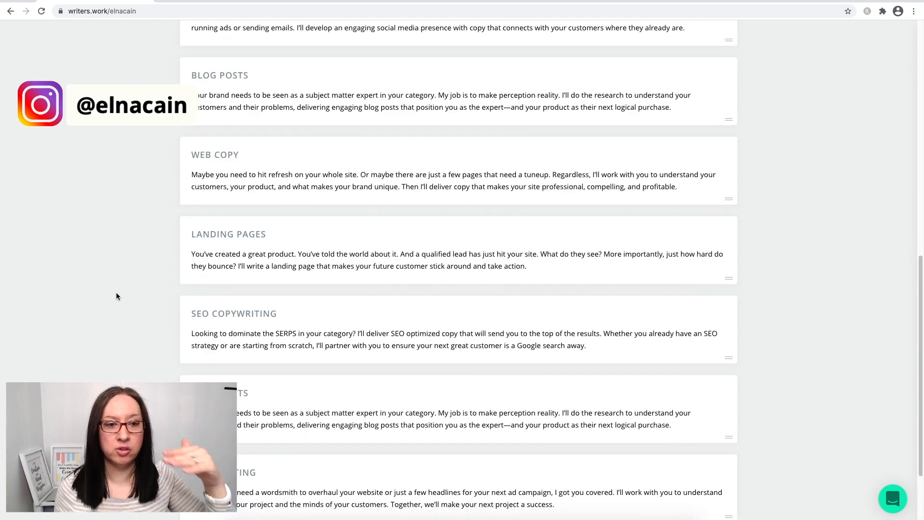
scroll(up, 3)
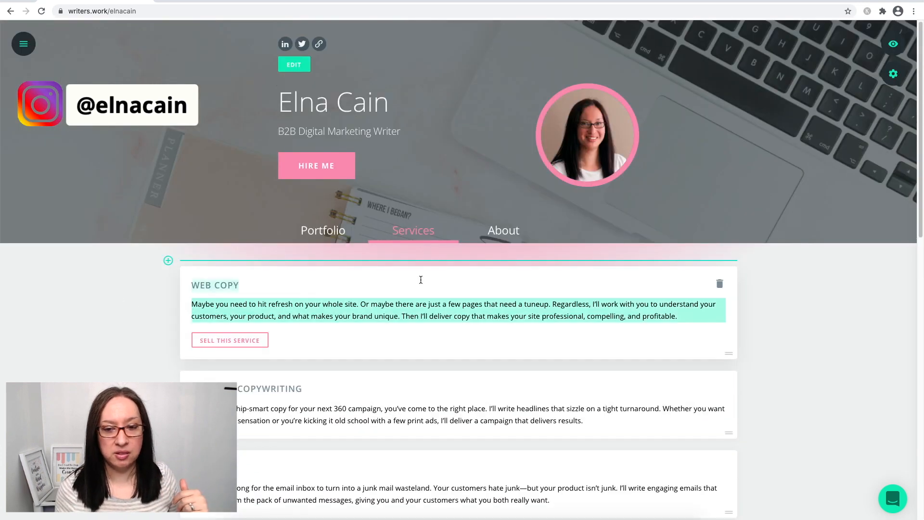
click(503, 230)
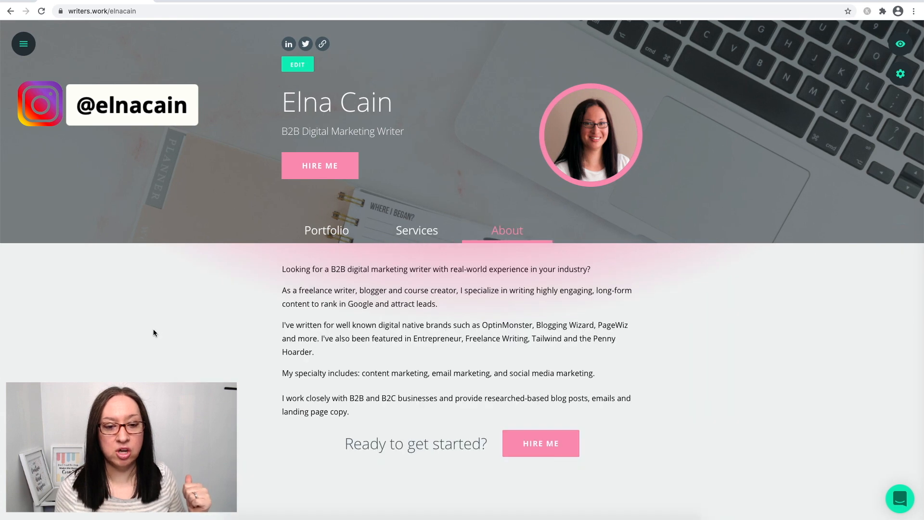
mouse_move(339, 372)
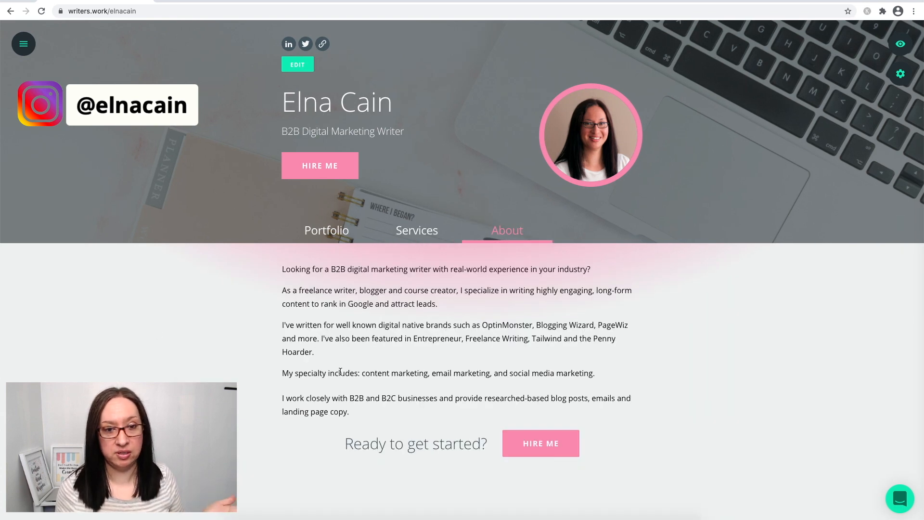
click(327, 230)
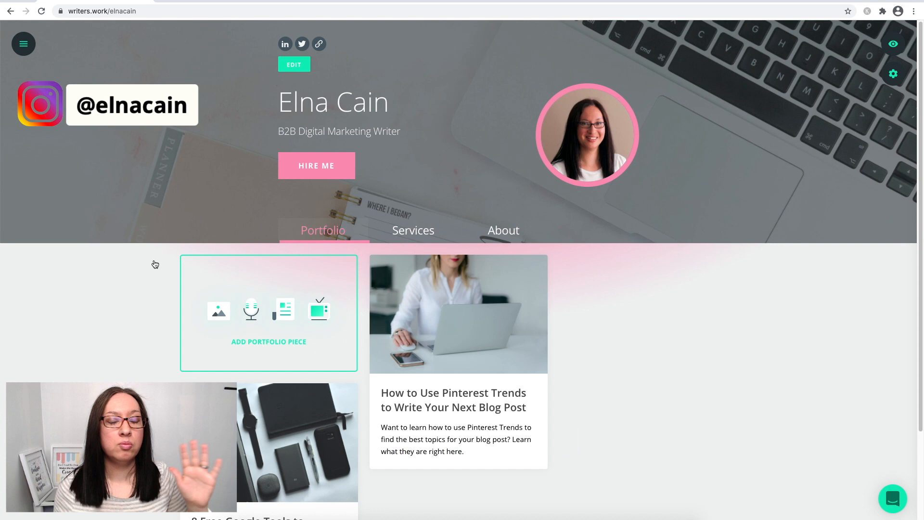
mouse_move(130, 261)
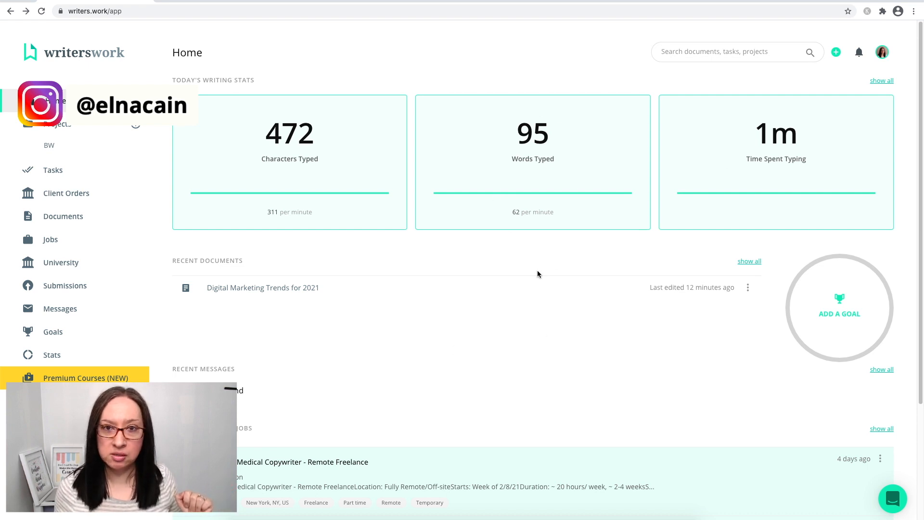
Review the dashboard stats and featured jobs, then go to the Jobs listings.
scroll(down, 3)
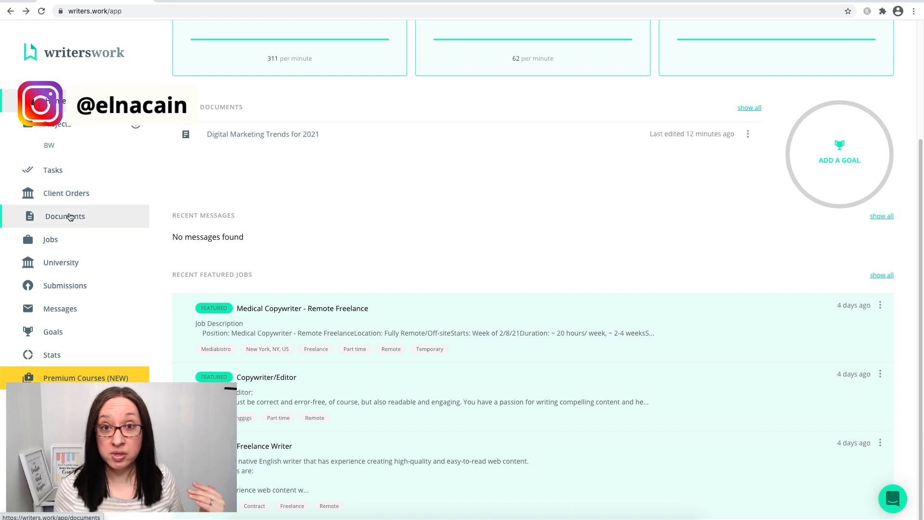
click(50, 239)
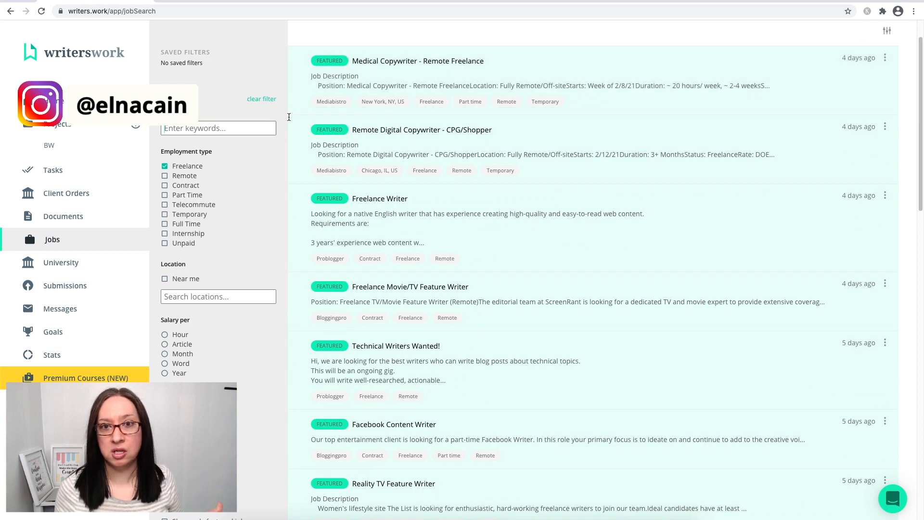
Raise the freelance per-article minimum salary slider to about $200.
scroll(down, 3)
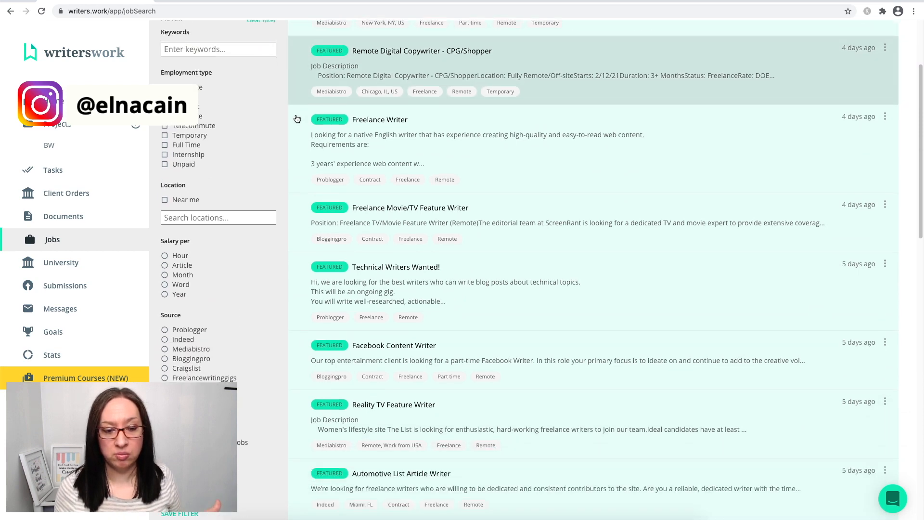
scroll(down, 3)
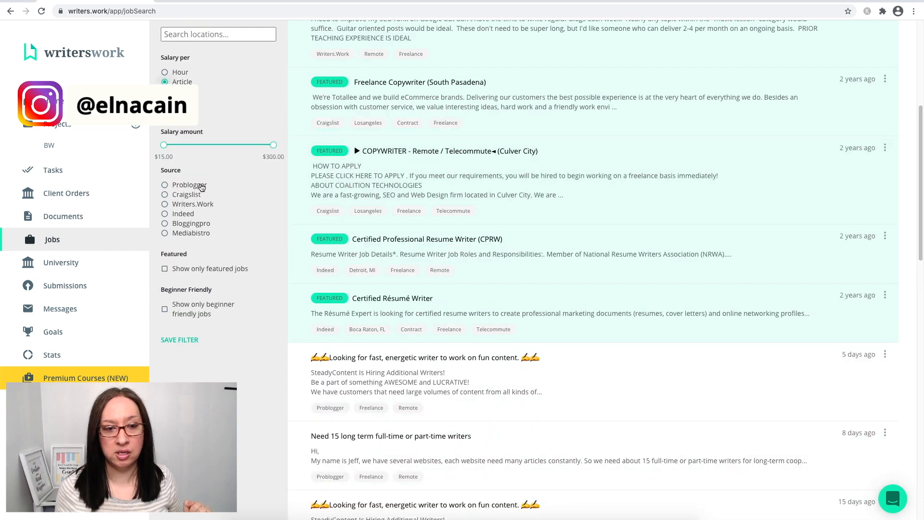
drag(164, 145, 191, 145)
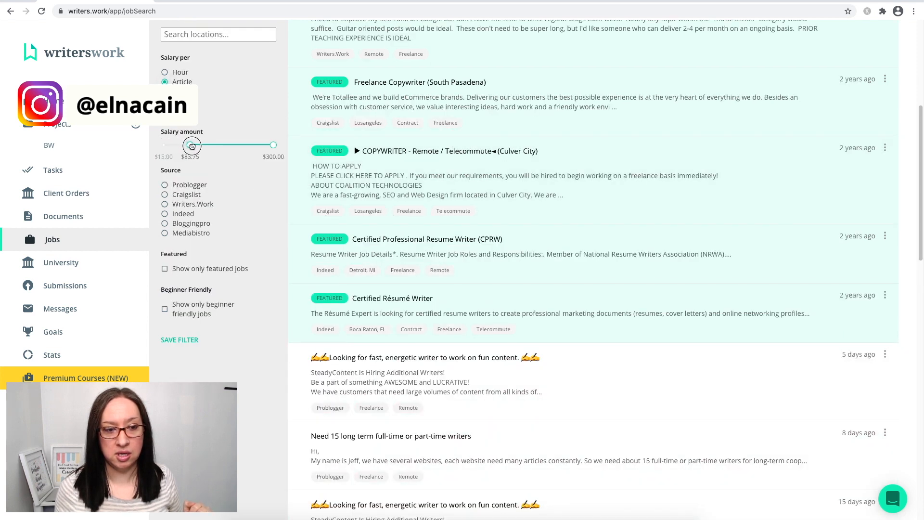
drag(191, 145, 238, 145)
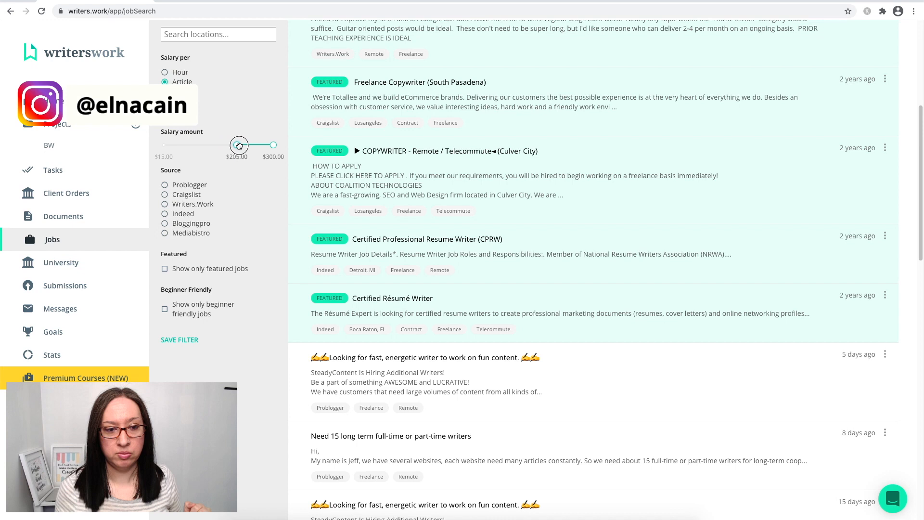
drag(240, 146, 236, 146)
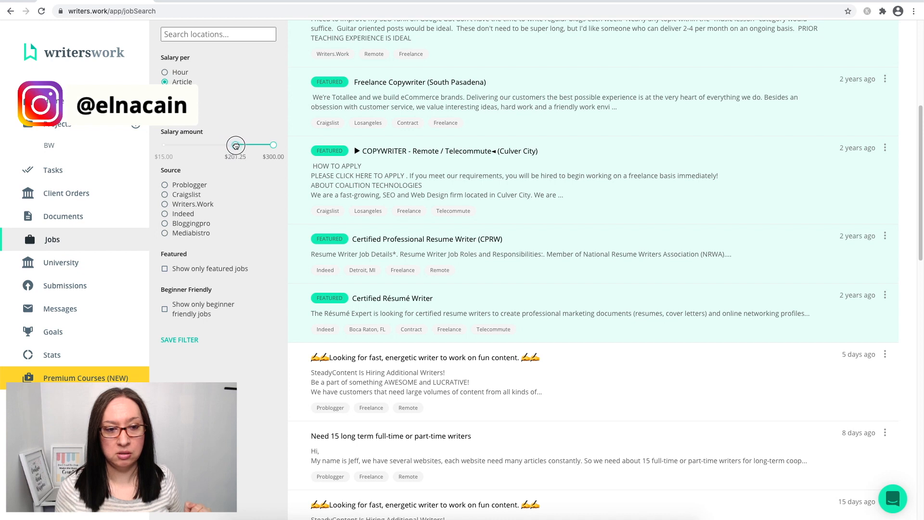
drag(235, 145, 230, 145)
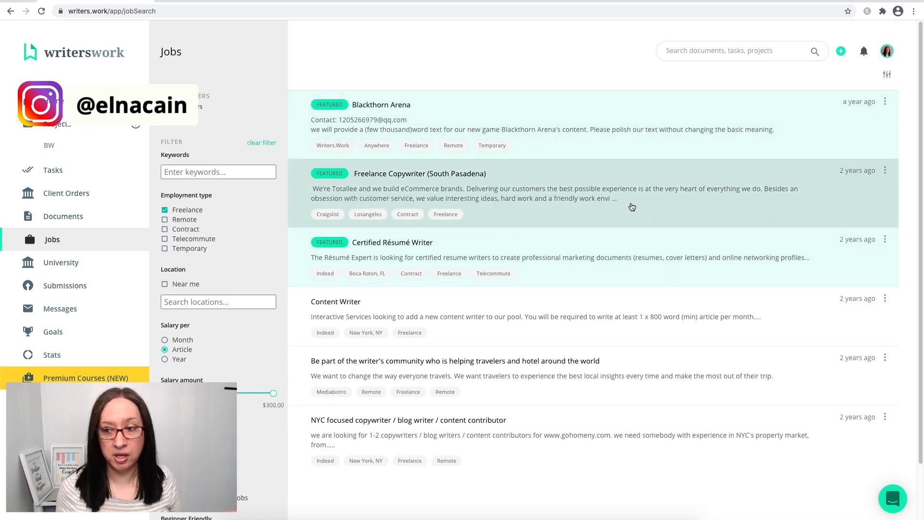
Scan the filtered job results and move on to the magazine Submissions listings.
scroll(down, 3)
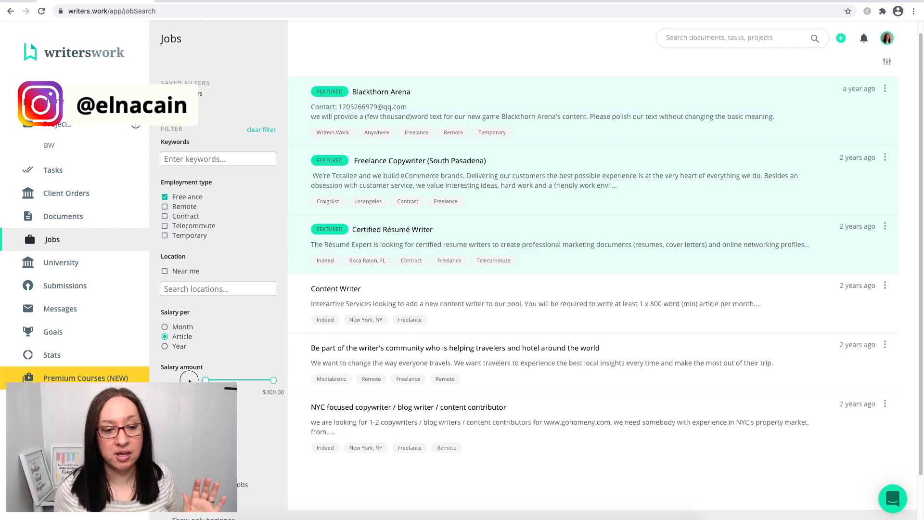
scroll(down, 3)
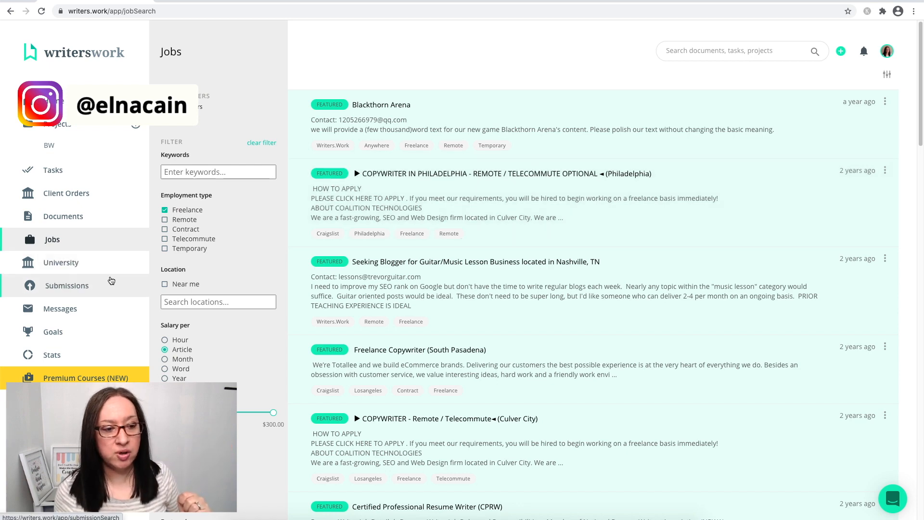
click(67, 285)
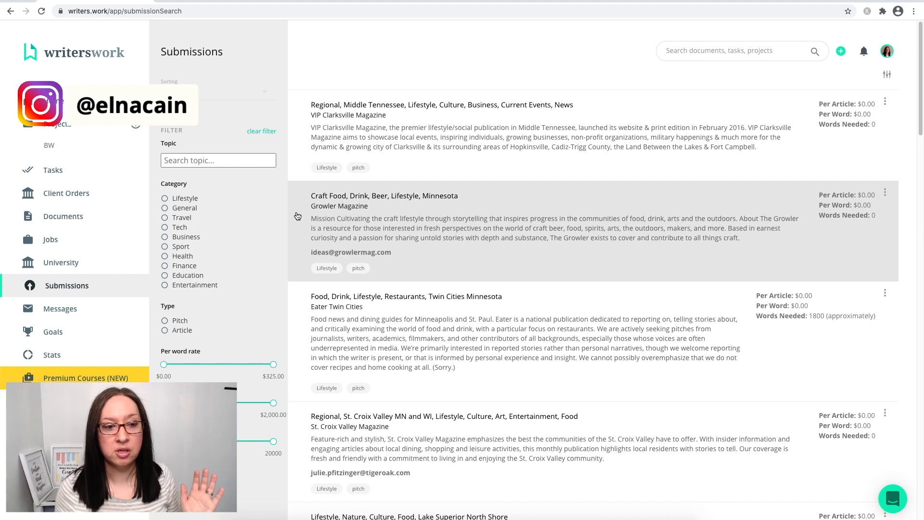
mouse_move(169, 247)
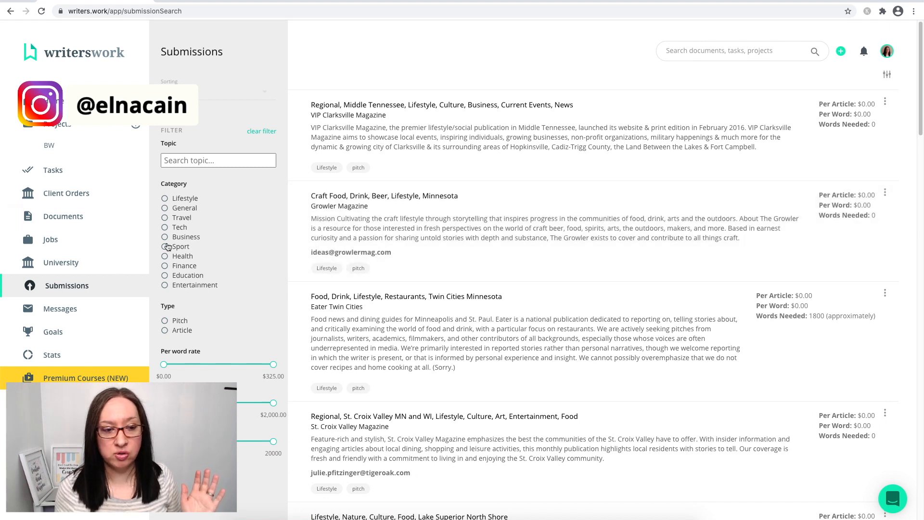
Filter submissions to the Sport category and scroll through Sports Illustrated, Slam and others.
click(164, 246)
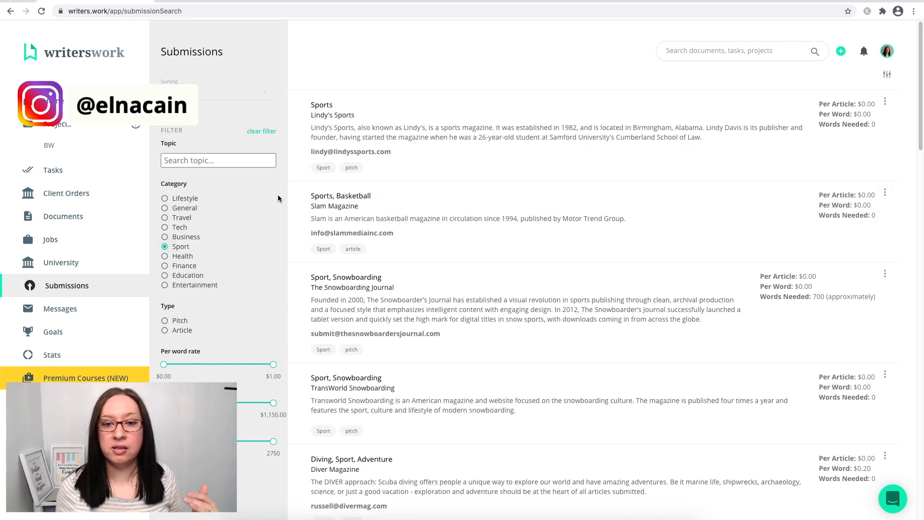
scroll(down, 3)
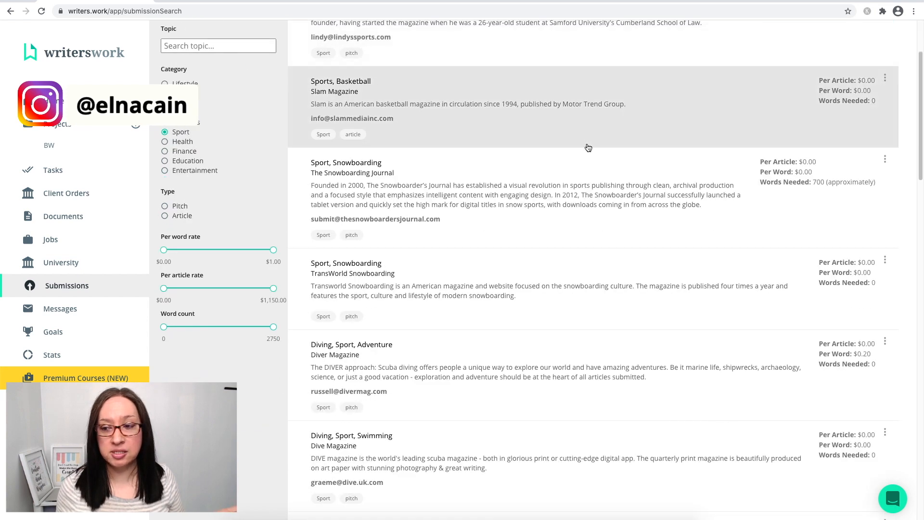
scroll(down, 3)
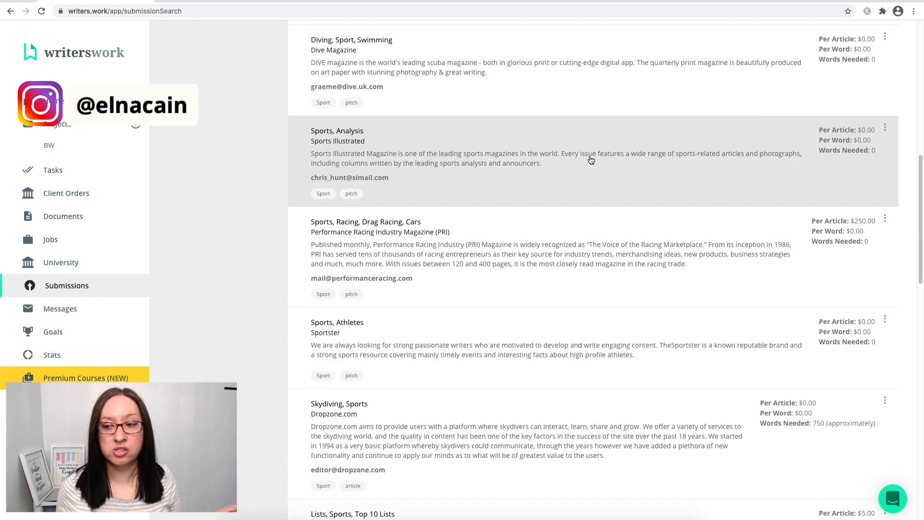
mouse_move(571, 233)
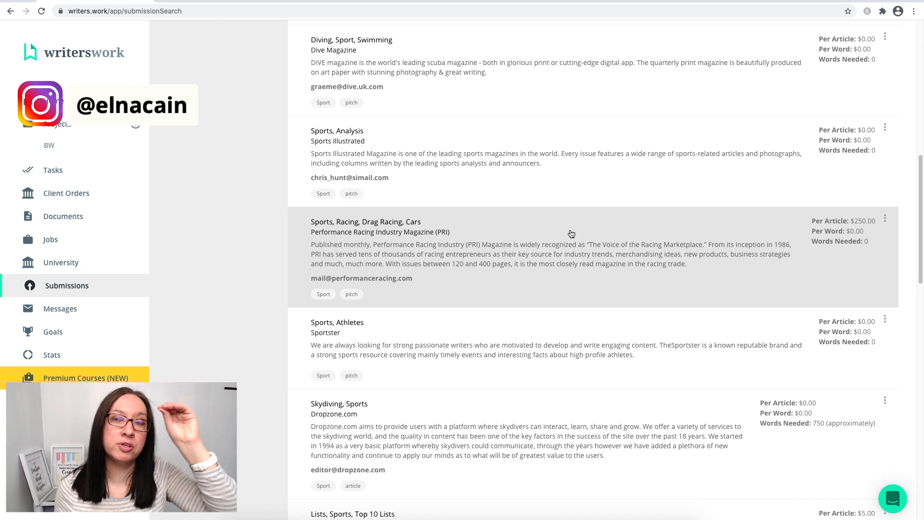
mouse_move(725, 232)
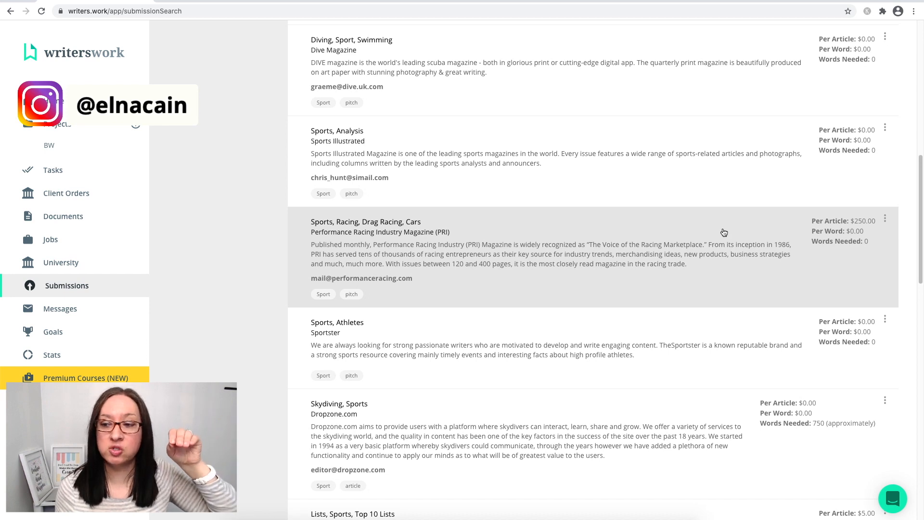